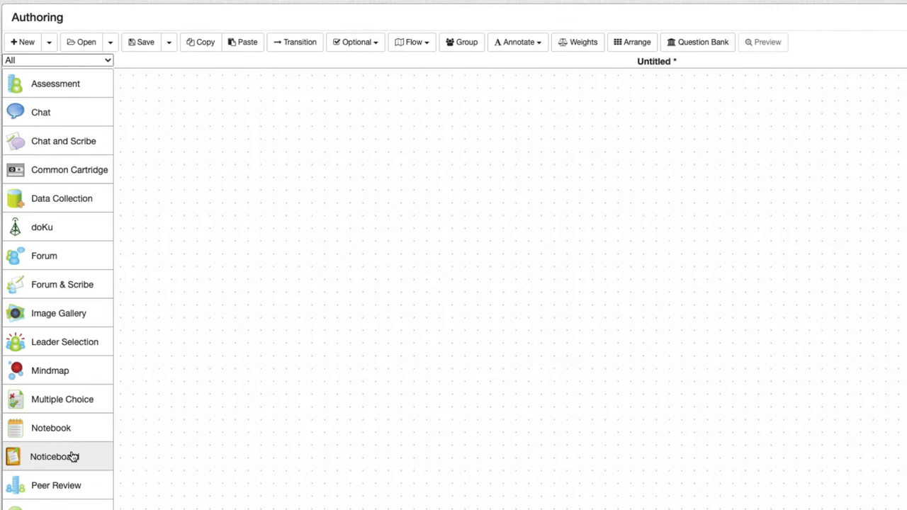
Place a Noticeboard activity on the canvas and open its authoring form.
{"action": "left_click_drag", "start_coordinate": [55, 457], "coordinate": [244, 120]}
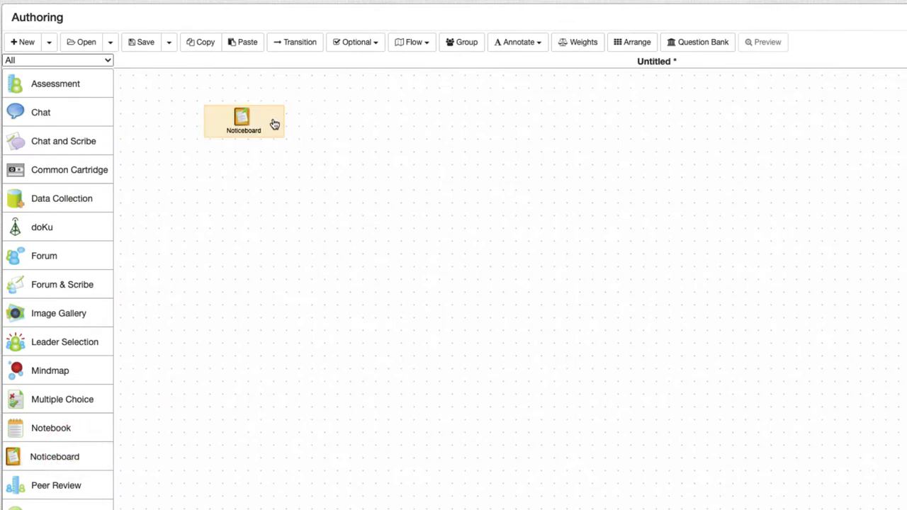
{"action": "double_click", "coordinate": [244, 118]}
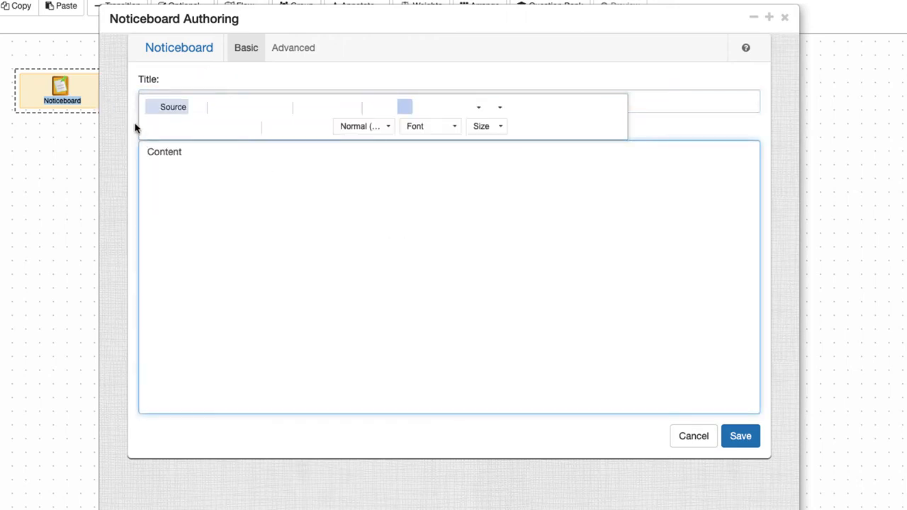
Insert a page template with a Welcome banner, lesson introduction and 'Watch this video!' note.
{"action": "left_click", "coordinate": [211, 165]}
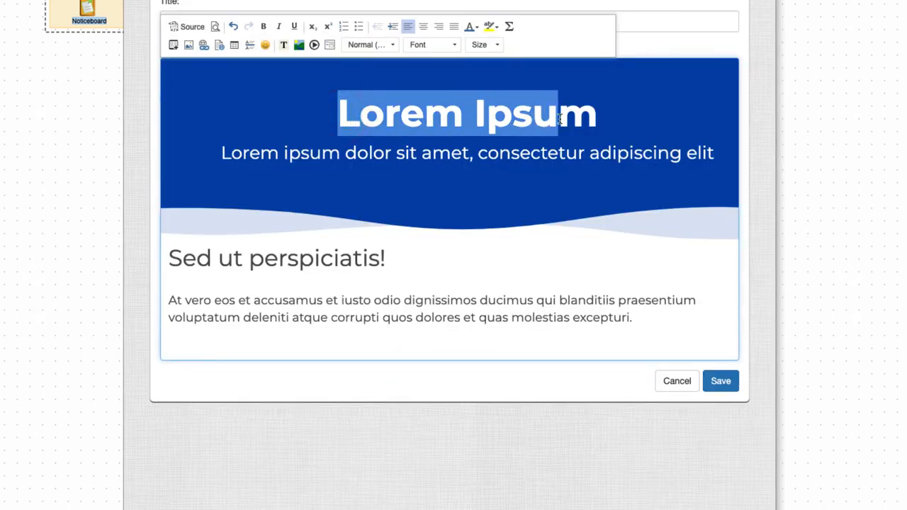
{"action": "type", "text": "Welcome!"}
{"action": "left_click", "coordinate": [468, 153]}
{"action": "type", "text": "In"}
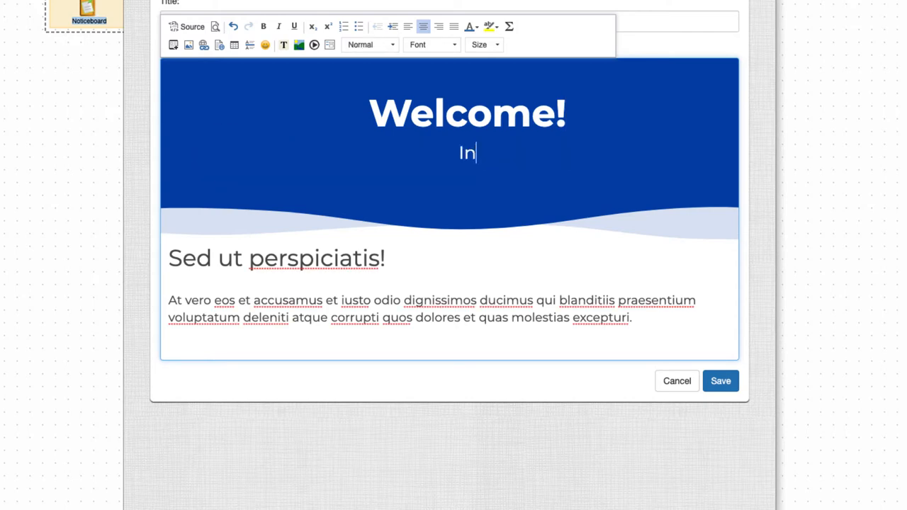
{"action": "type", "text": "this lesson we will discuss education."}
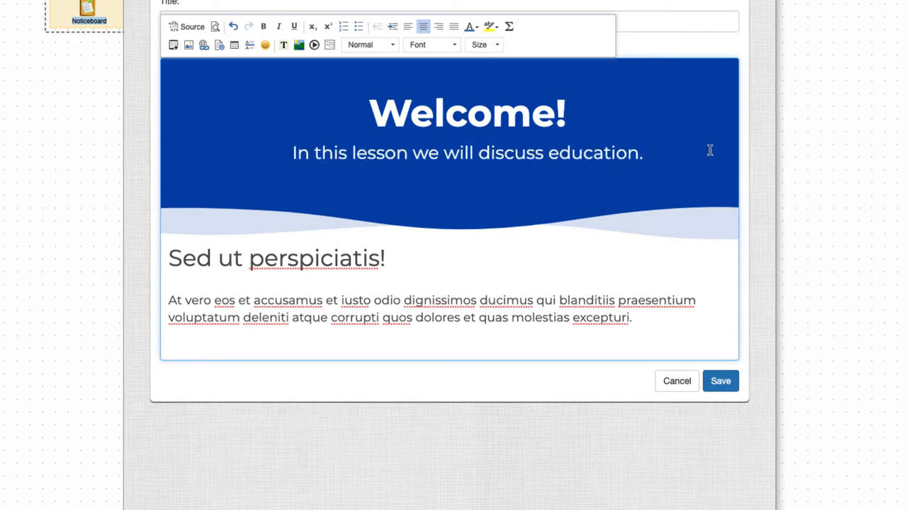
{"action": "type", "text": "Watch this video!"}
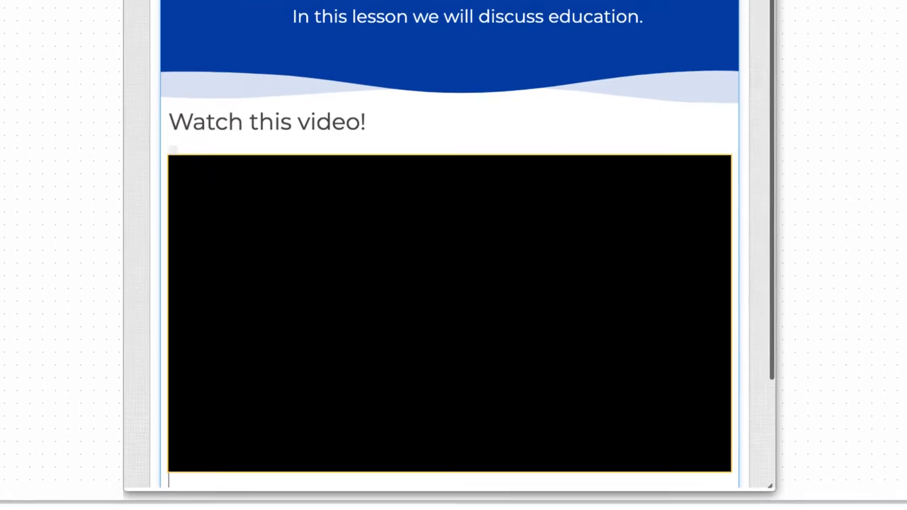
Replace the placeholder paragraph below the video with a note about sharing thoughts.
{"action": "scroll", "scroll_direction": "down", "scroll_amount": 3}
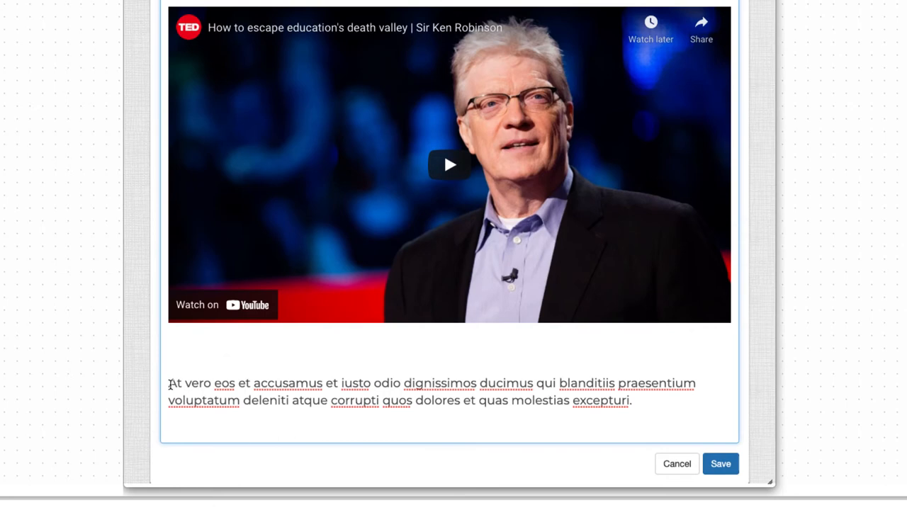
{"action": "left_click_drag", "start_coordinate": [169, 383], "coordinate": [629, 400]}
{"action": "type", "text": "Please watch this video and in the next a"}
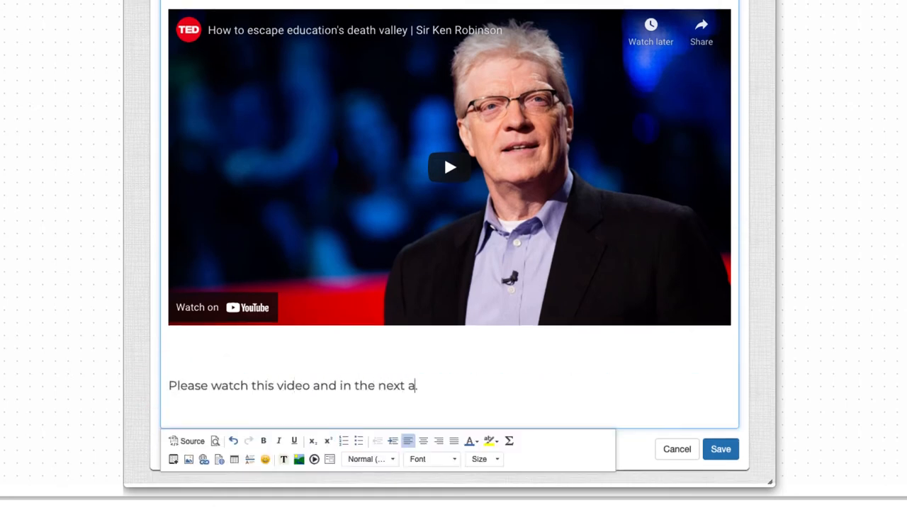
{"action": "type", "text": "ctivity you will be asked to share your thoughts."}
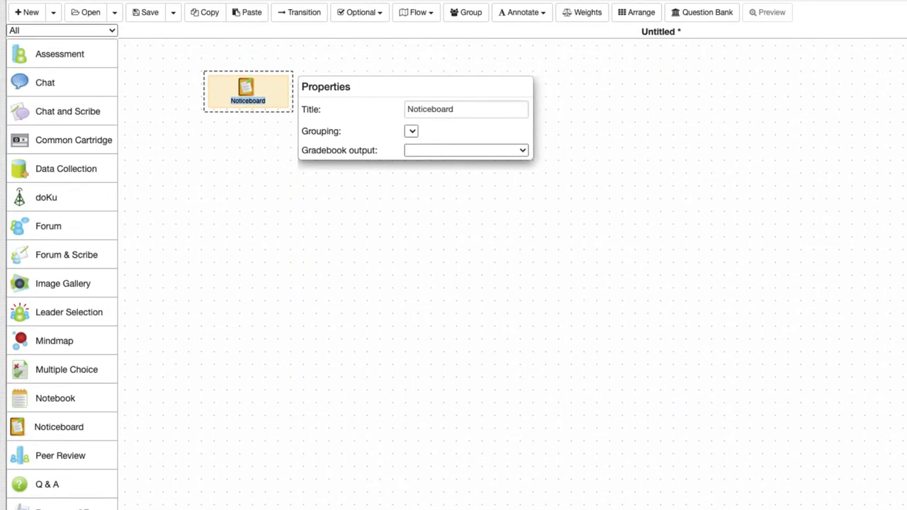
Rename the Noticeboard activity's title to 'Introduction' in the Properties panel.
{"action": "left_click", "coordinate": [465, 109]}
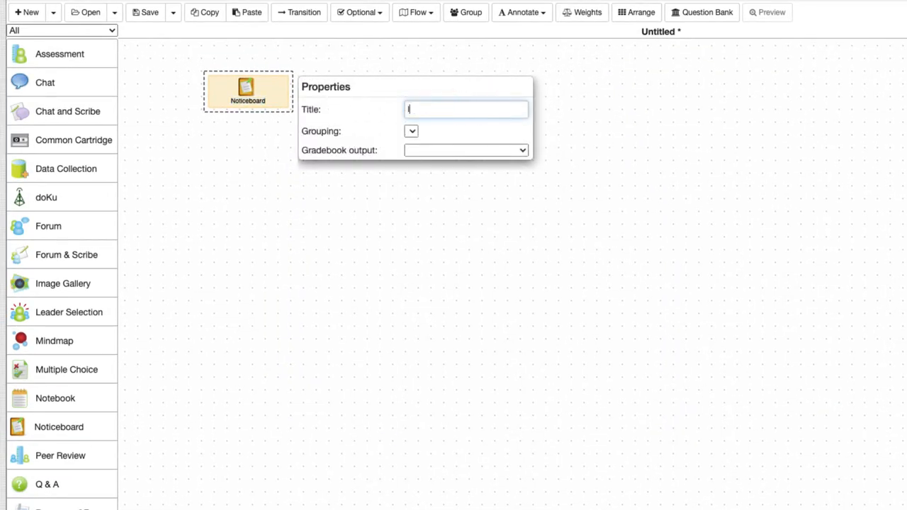
{"action": "type", "text": "Introduction"}
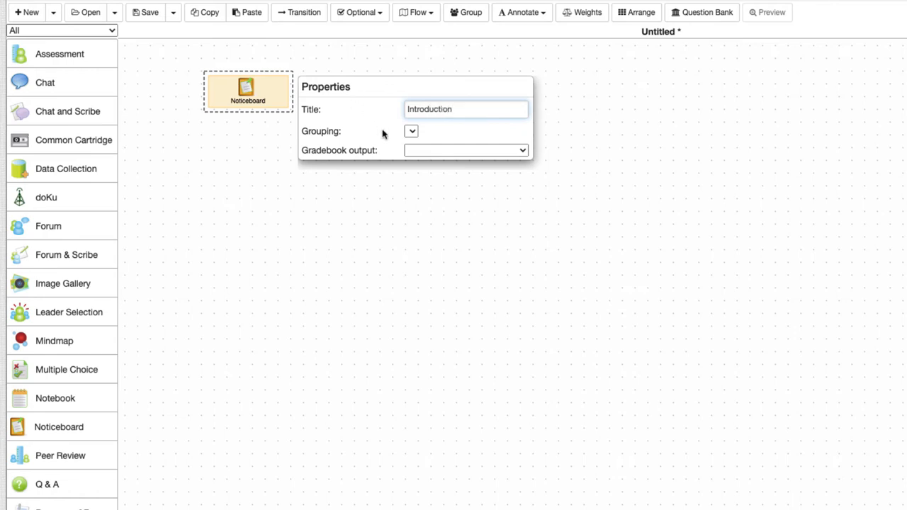
{"action": "left_click", "coordinate": [224, 200]}
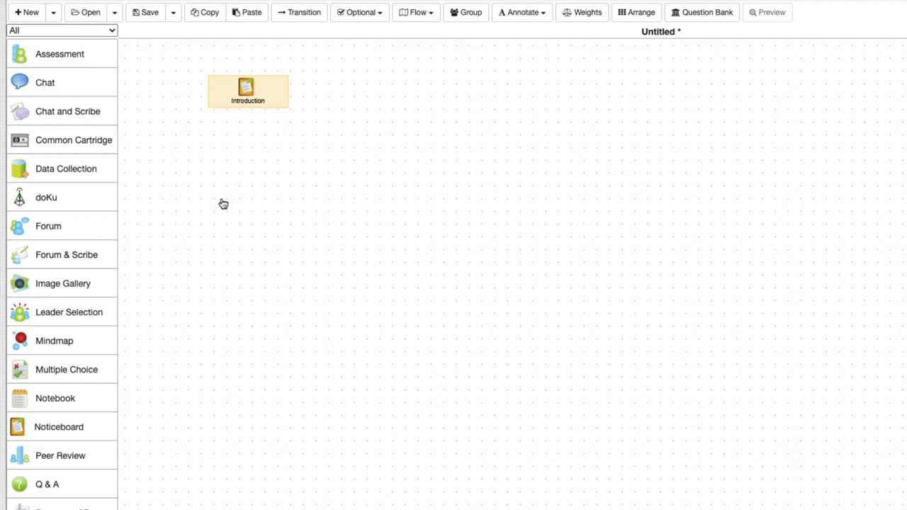
Add a Q & A activity and start the question 'What do you think about Sir Robinson's point…'.
{"action": "left_click_drag", "start_coordinate": [47, 484], "coordinate": [430, 92]}
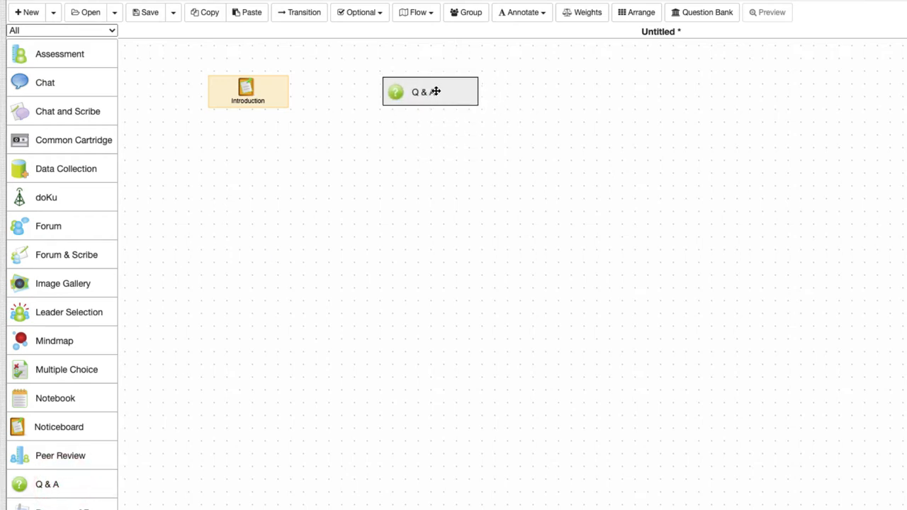
{"action": "double_click", "coordinate": [422, 91]}
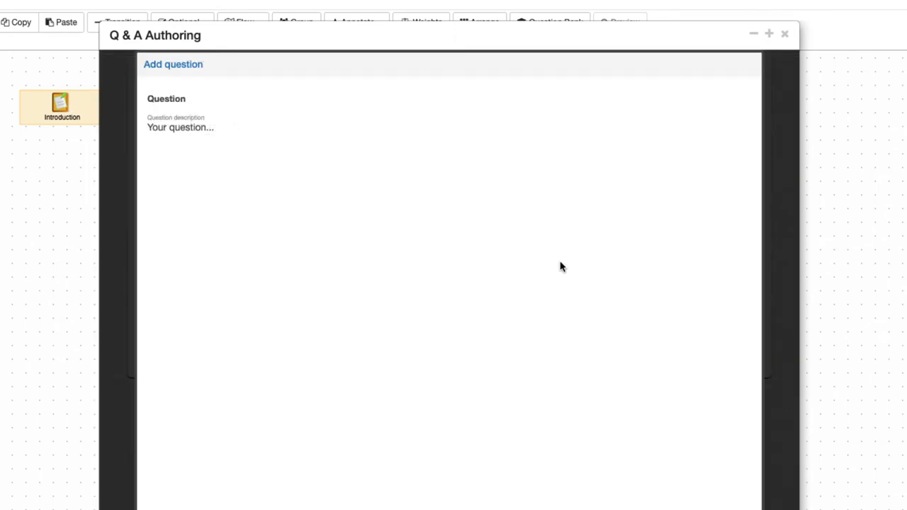
{"action": "type", "text": "What do you think about Sir"}
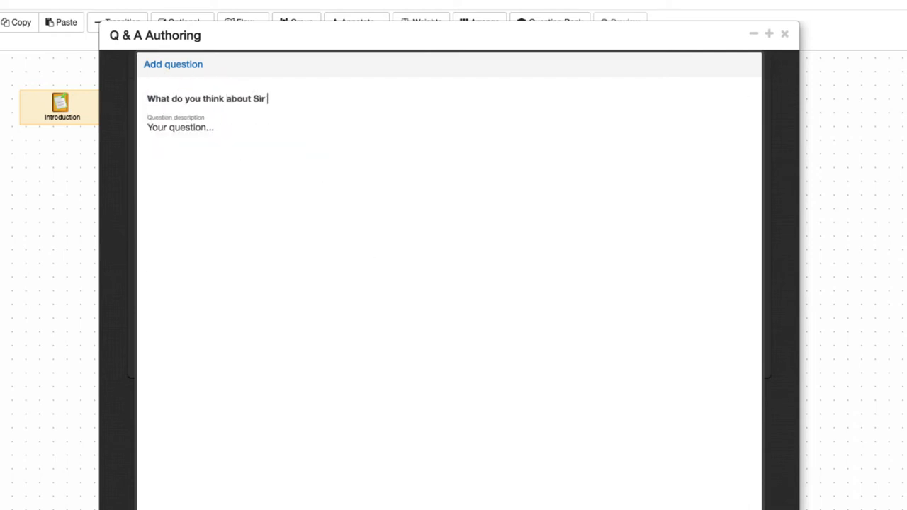
{"action": "left_click", "coordinate": [180, 128]}
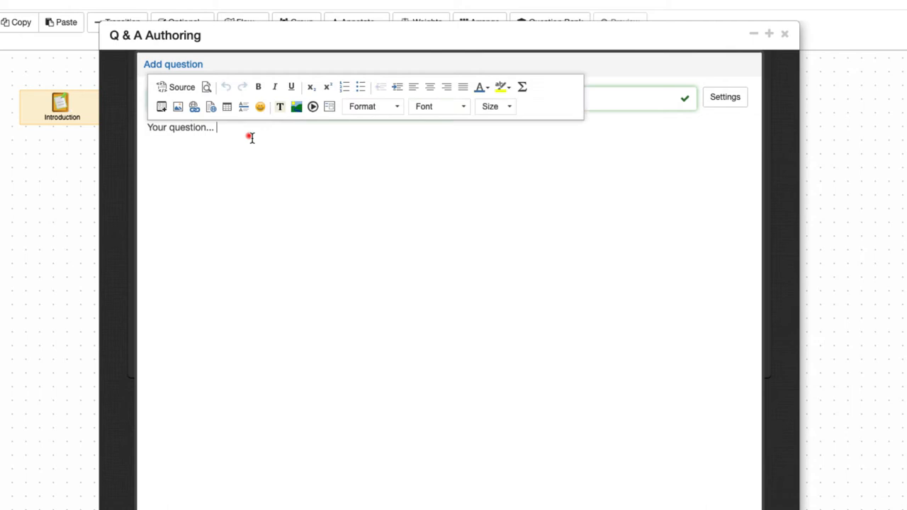
{"action": "type", "text": "What do you think about S"}
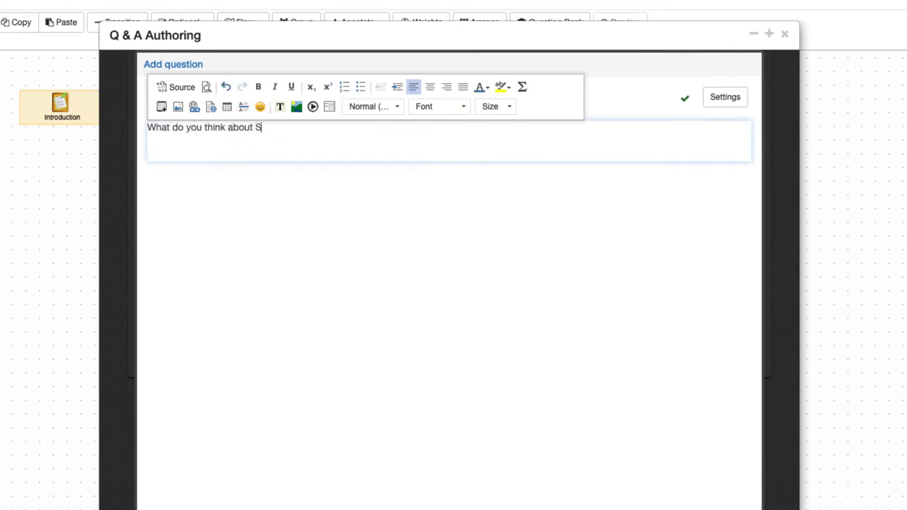
{"action": "type", "text": "ir Robinson's point o"}
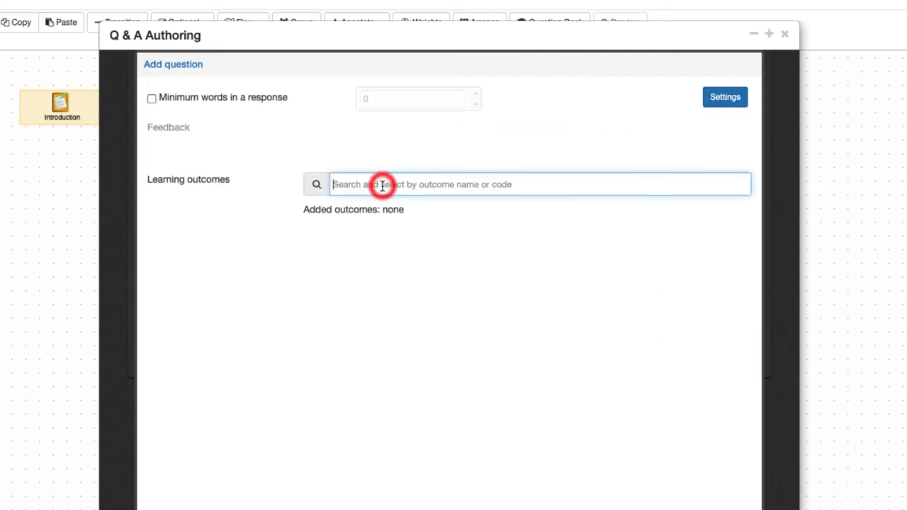
Add a new 'Critical thinking' learning outcome and save the question.
{"action": "type", "text": "Critical thinkin"}
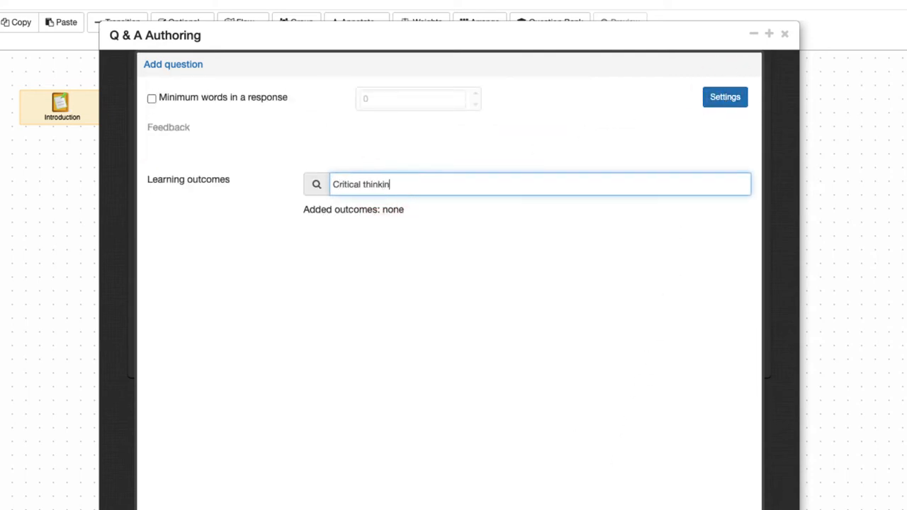
{"action": "type", "text": "g"}
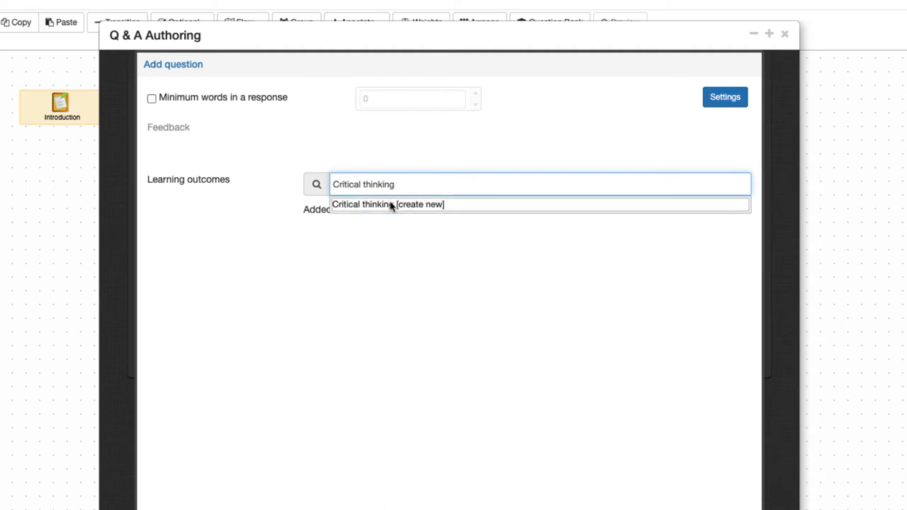
{"action": "left_click", "coordinate": [387, 204]}
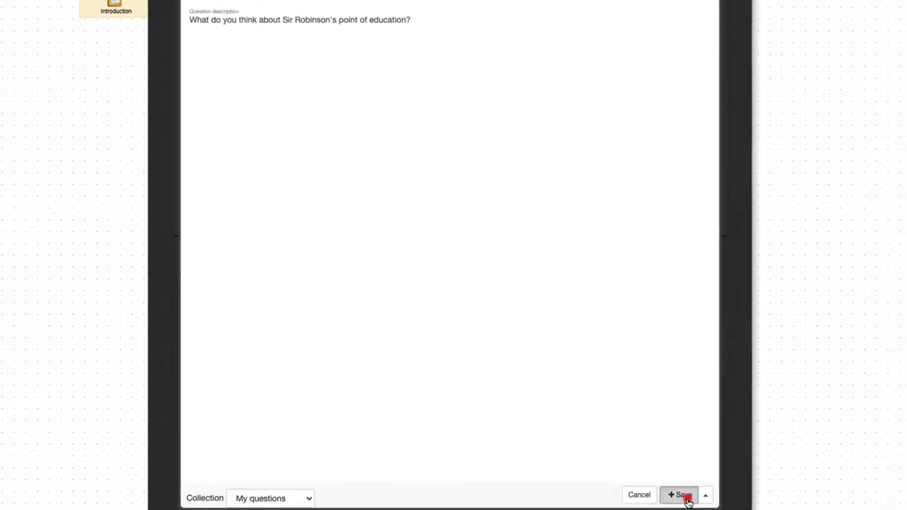
{"action": "left_click", "coordinate": [683, 495]}
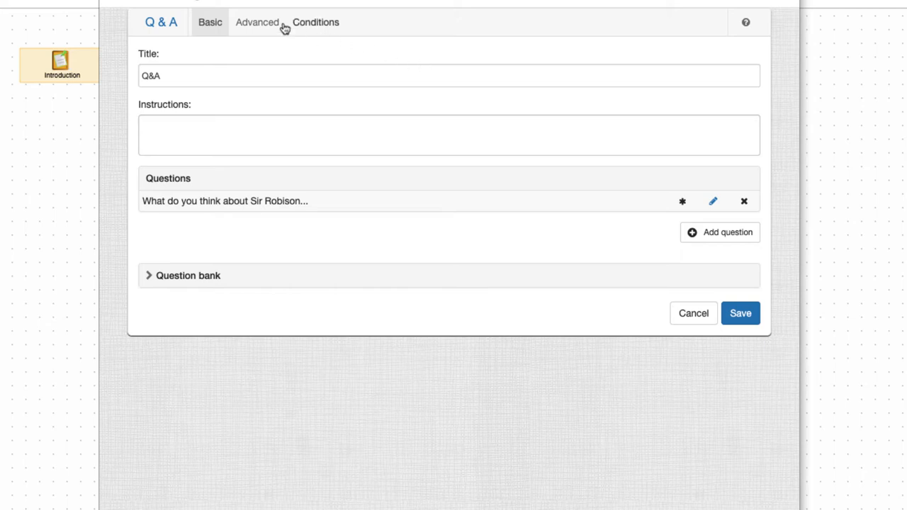
On the Advanced tab, enable HTML editor, no re-edit, show names, and rating.
{"action": "left_click", "coordinate": [258, 22]}
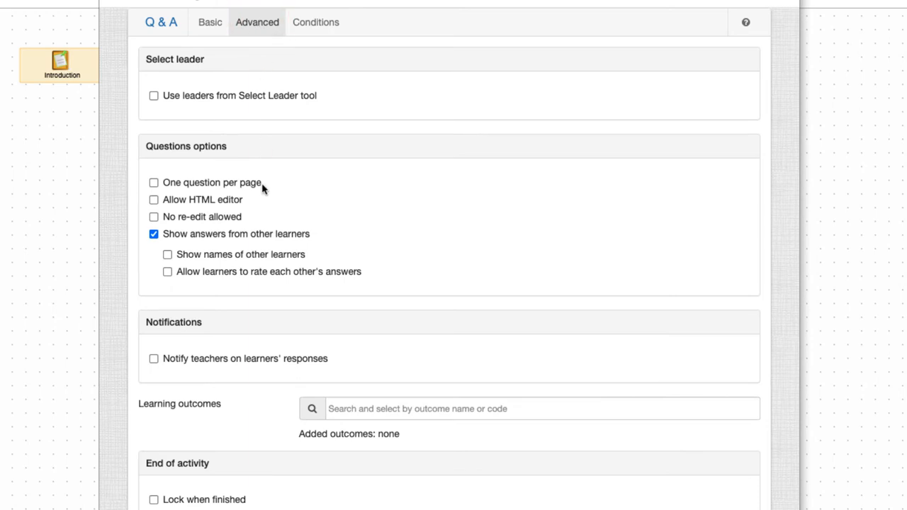
{"action": "left_click", "coordinate": [153, 199]}
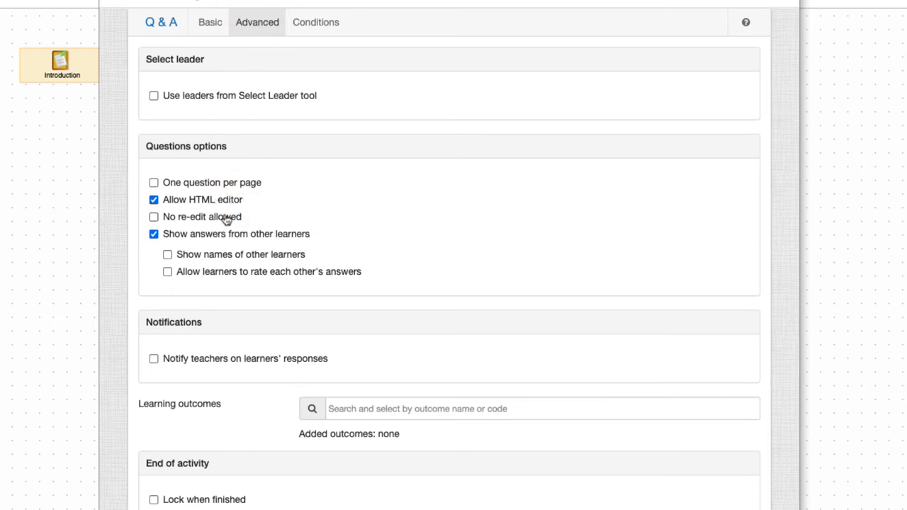
{"action": "left_click", "coordinate": [153, 217]}
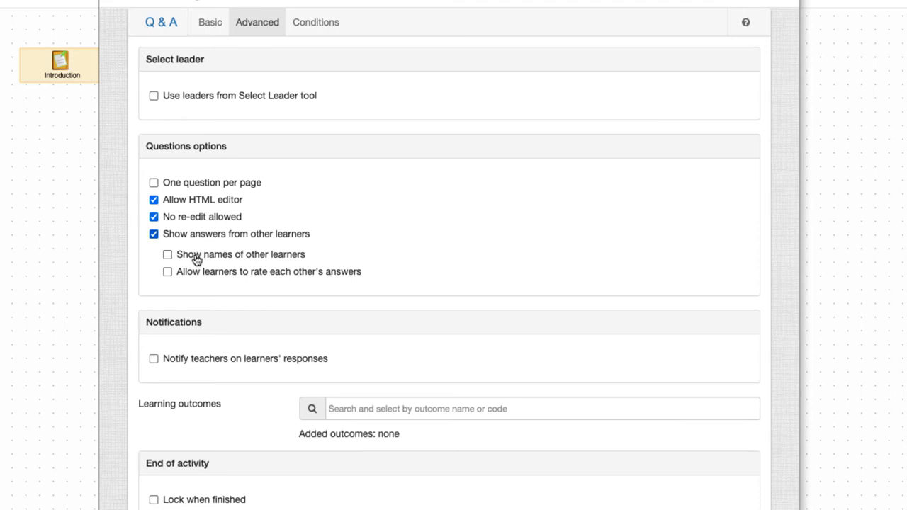
{"action": "left_click", "coordinate": [168, 254]}
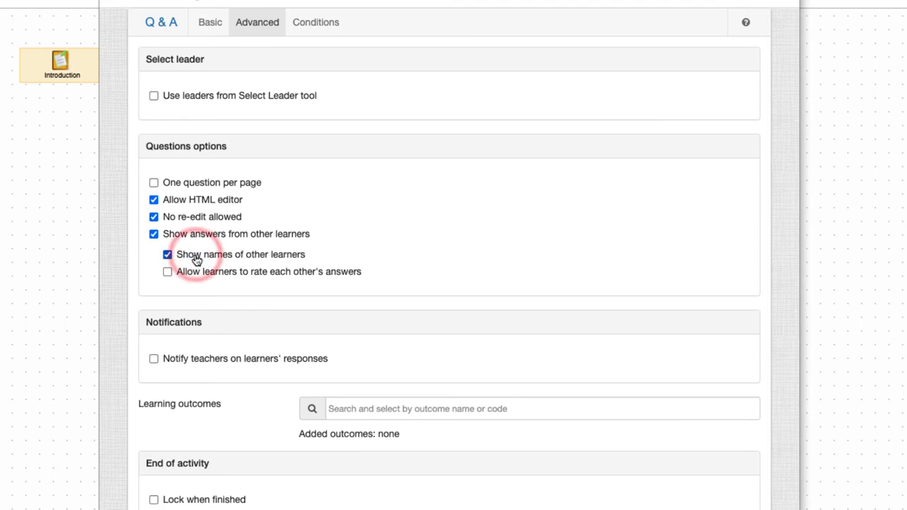
{"action": "left_click", "coordinate": [167, 271]}
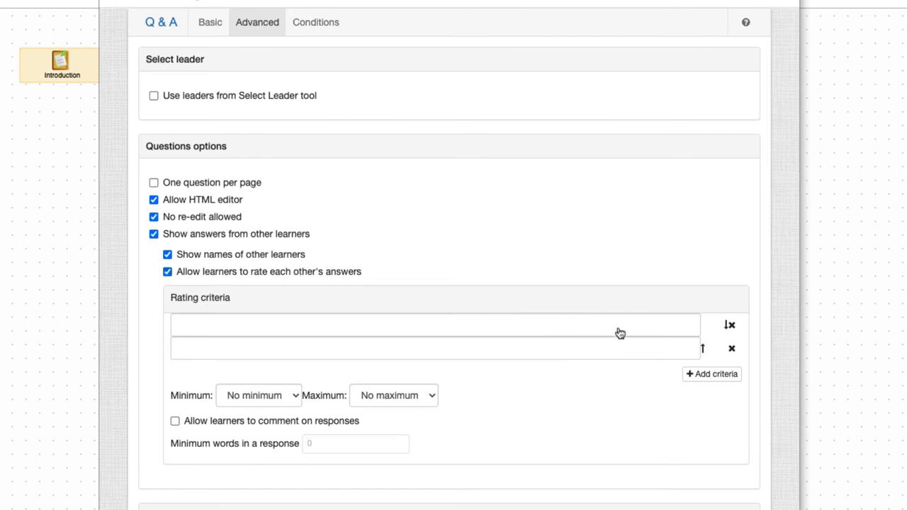
Remove the extra criterion row and enter the rating criterion 'Do you agree?'.
{"action": "left_click", "coordinate": [732, 348]}
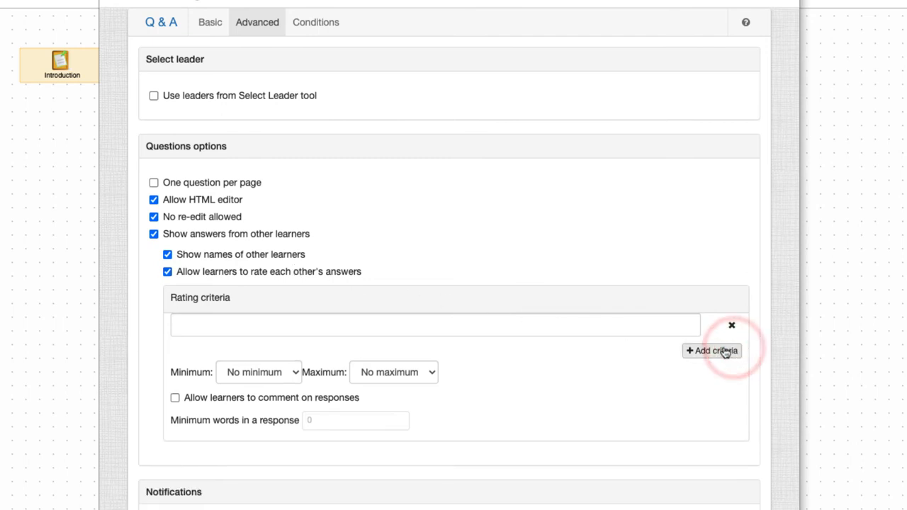
{"action": "type", "text": "Do you"}
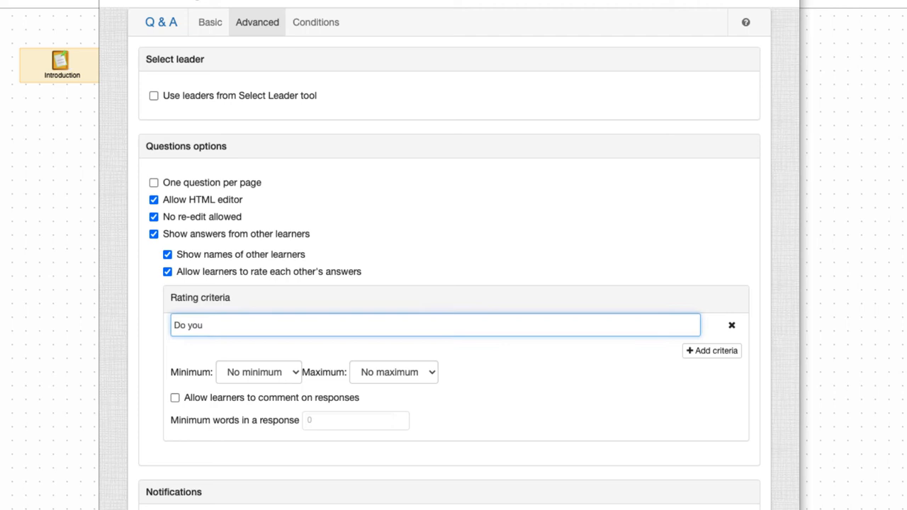
{"action": "type", "text": "agree?"}
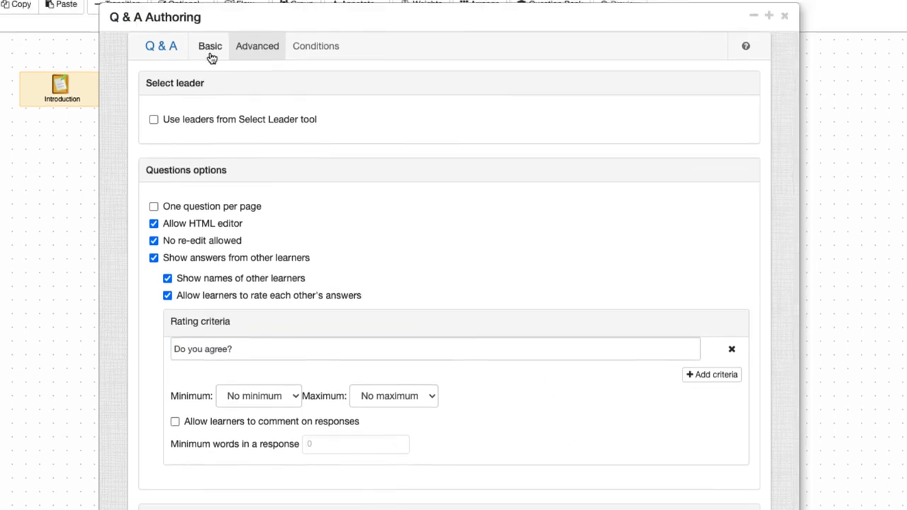
Save the Q & A activity settings from the Basic tab.
{"action": "left_click", "coordinate": [210, 46]}
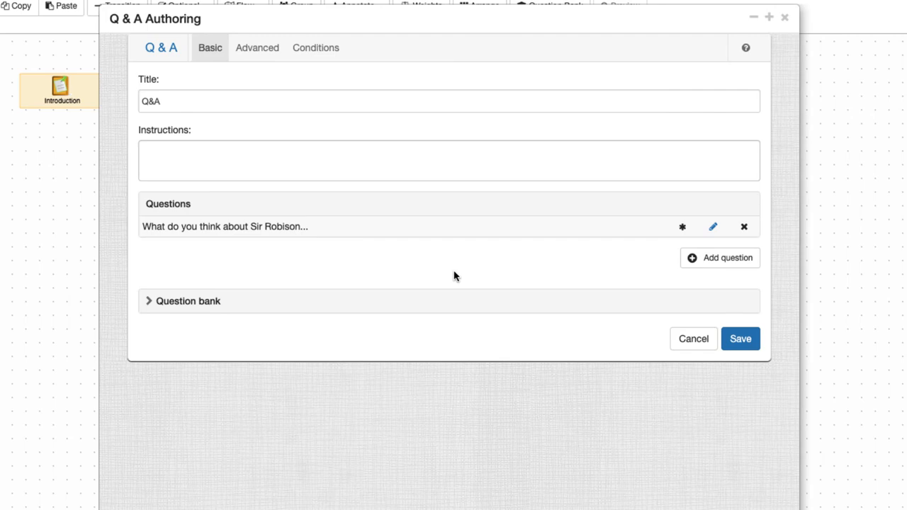
{"action": "left_click", "coordinate": [741, 339]}
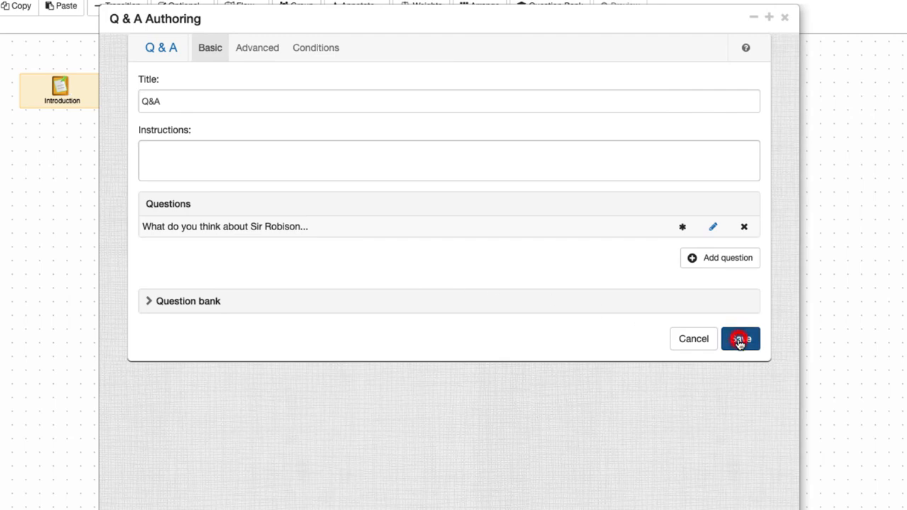
{"action": "left_click", "coordinate": [742, 338]}
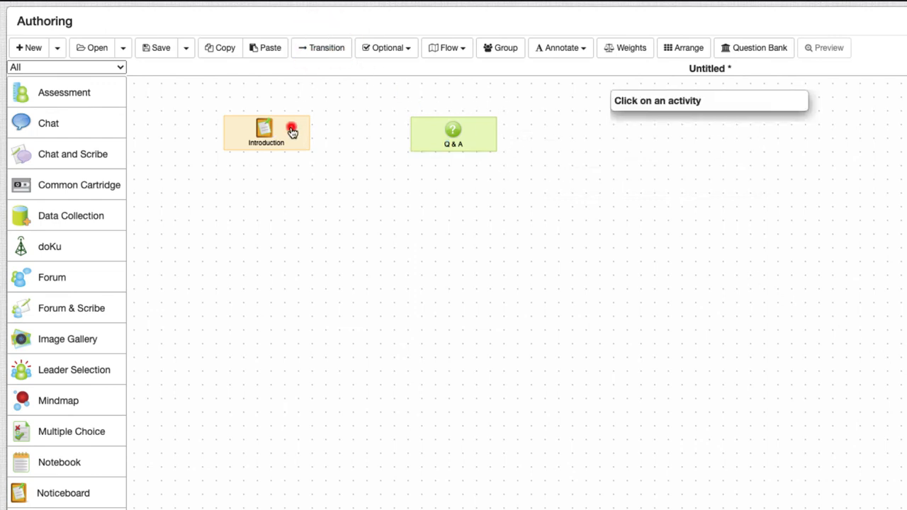
Link Introduction to Q & A by a transition and begin saving as 'Sir Robi…'.
{"action": "left_click", "coordinate": [453, 133]}
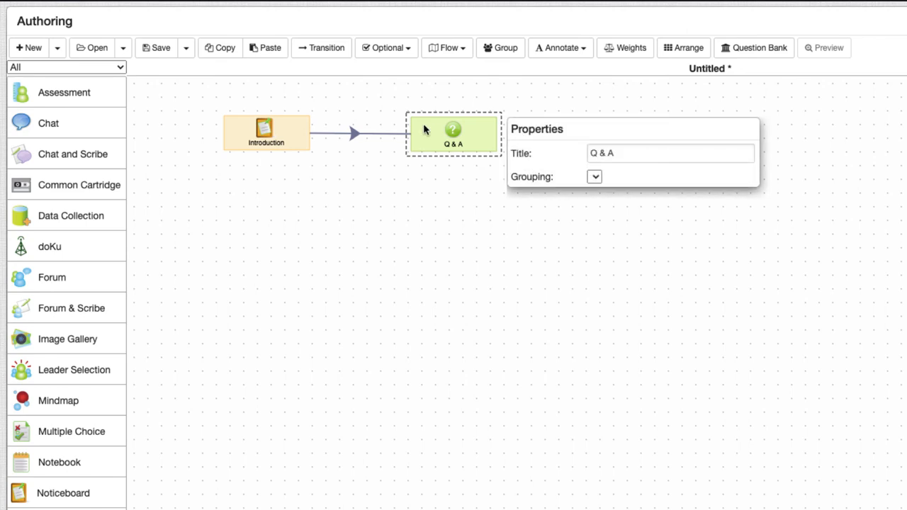
{"action": "left_click", "coordinate": [158, 47]}
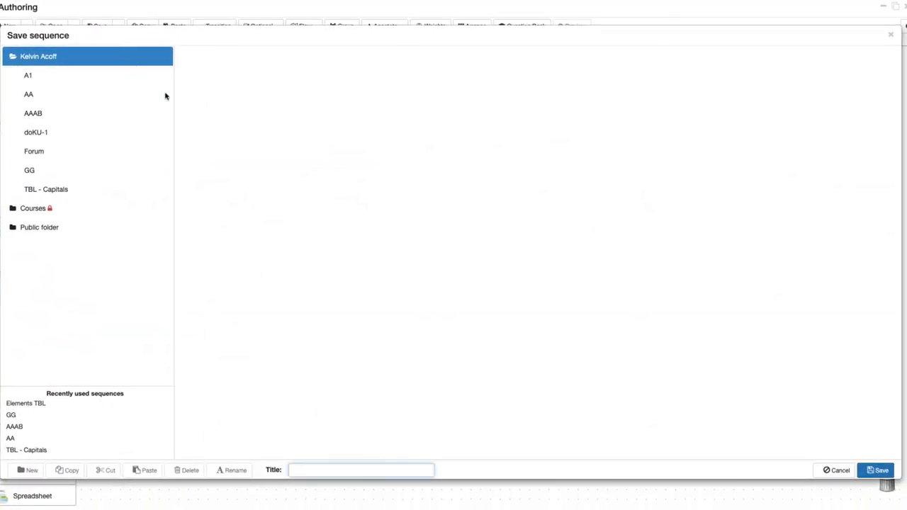
{"action": "type", "text": "Sir Robi"}
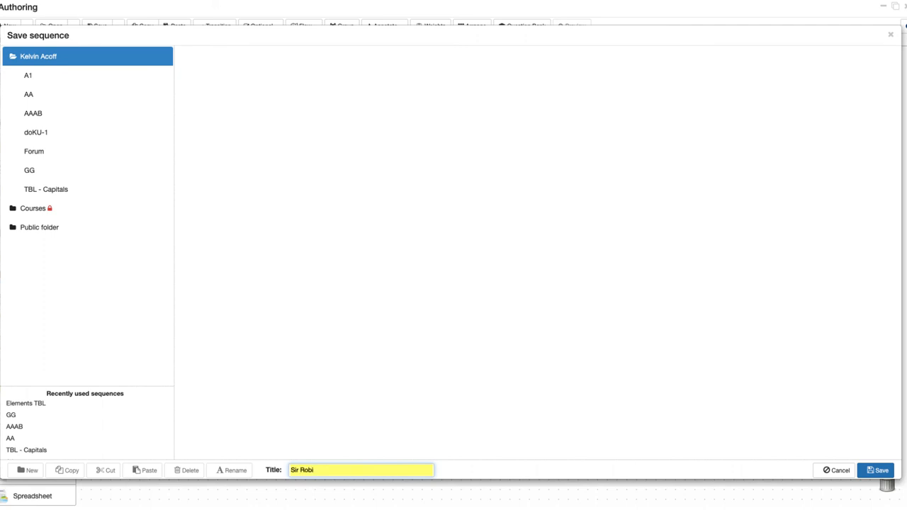